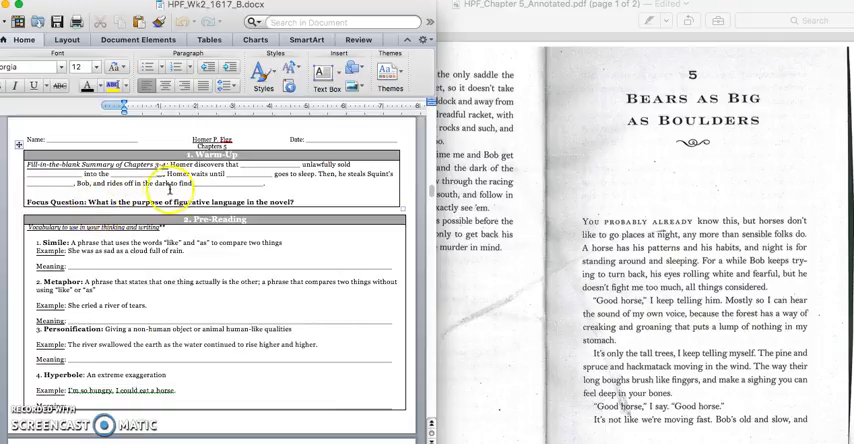
mouse_move(264, 190)
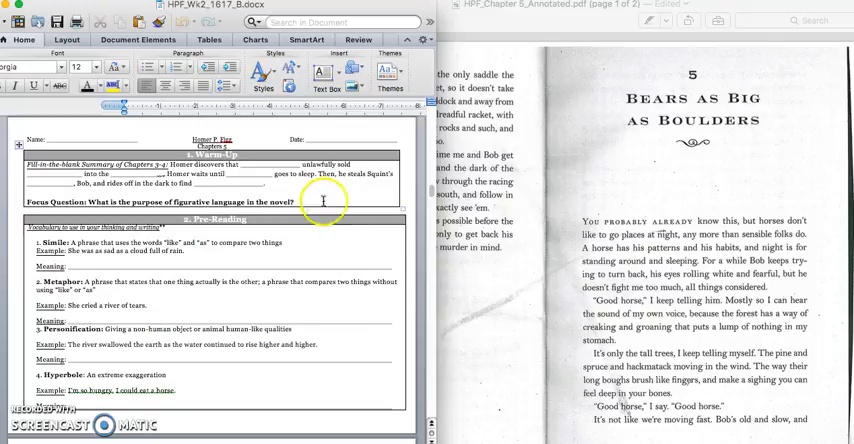
mouse_move(364, 392)
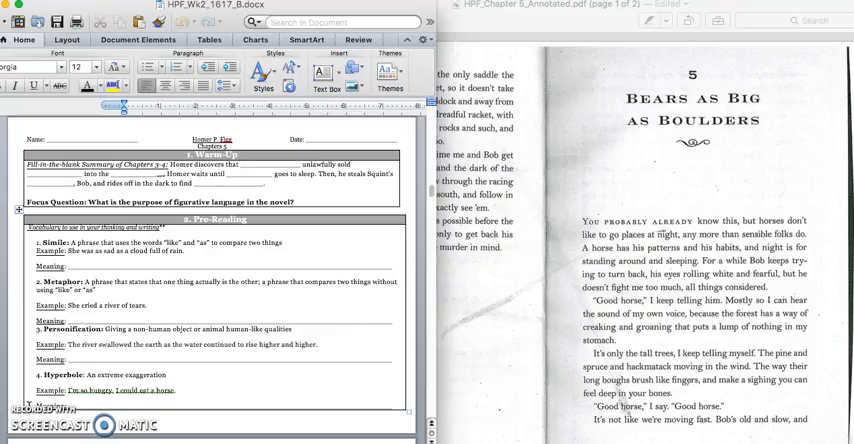
scroll("down", 3)
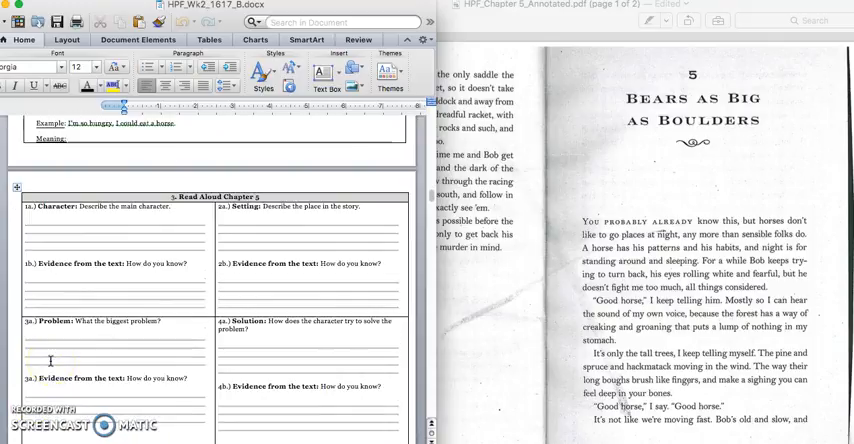
scroll("down", 3)
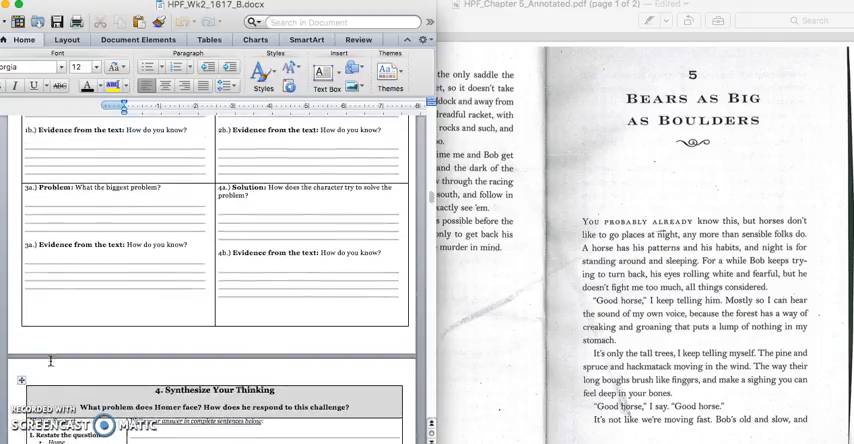
scroll("up", 3)
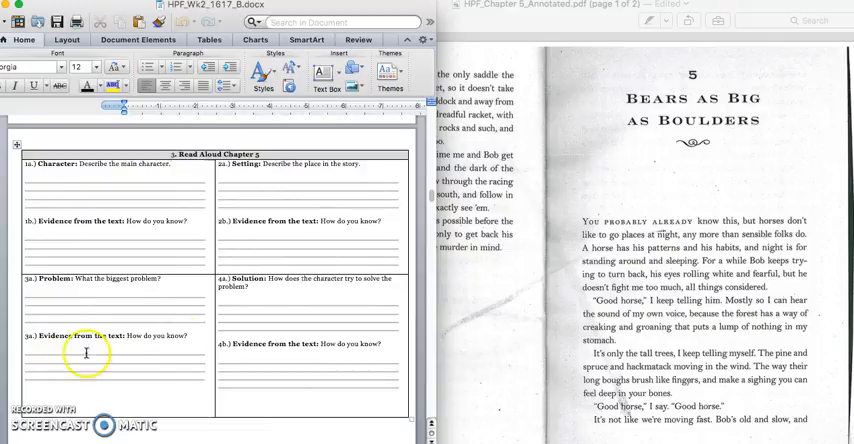
mouse_move(444, 362)
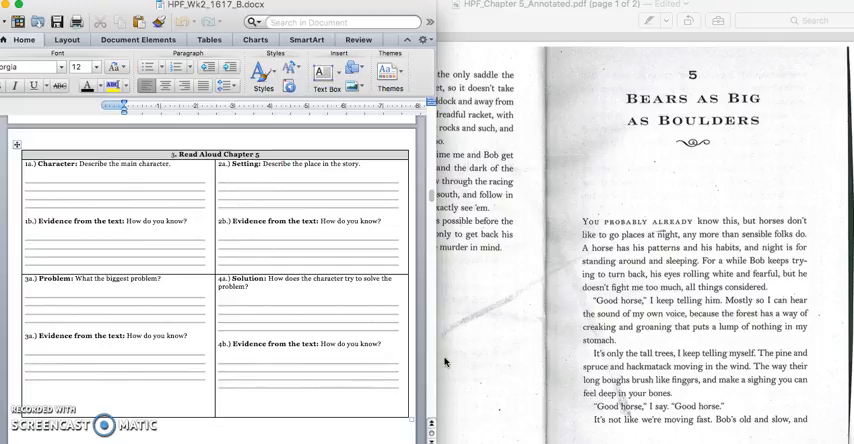
mouse_move(564, 236)
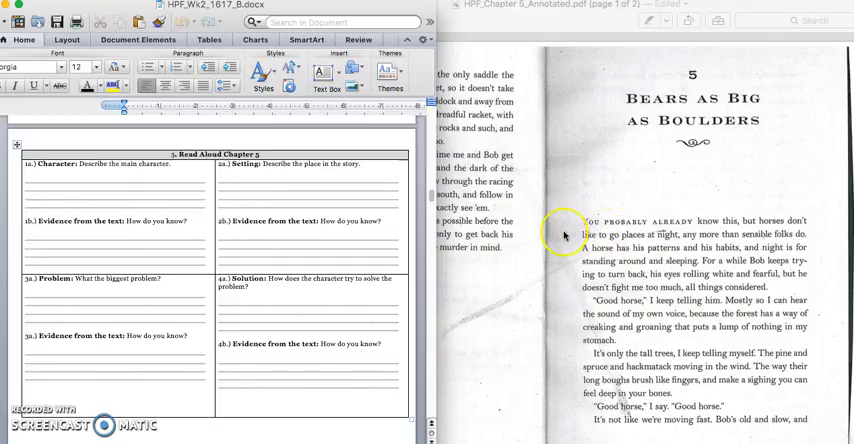
scroll("down", 3)
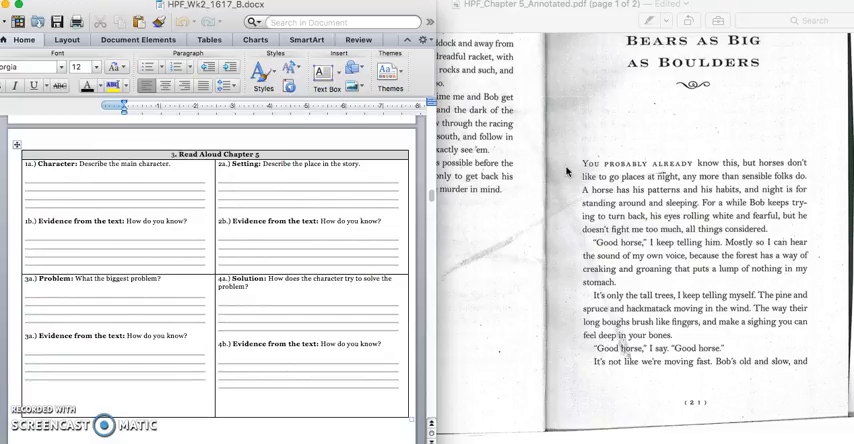
mouse_move(568, 392)
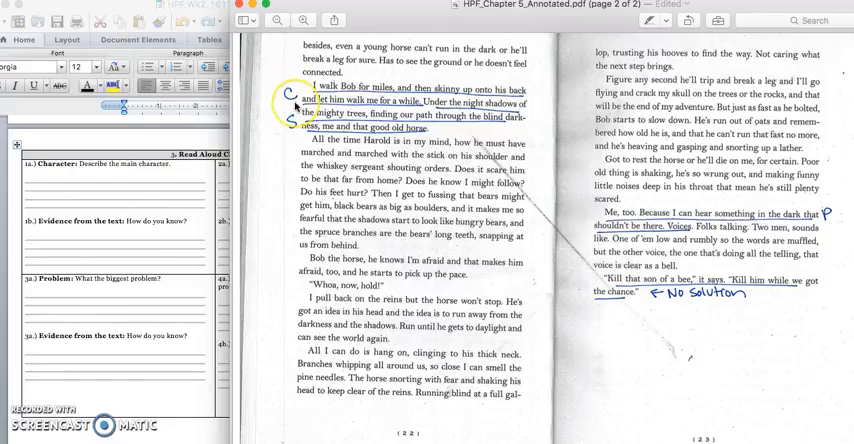
mouse_move(184, 196)
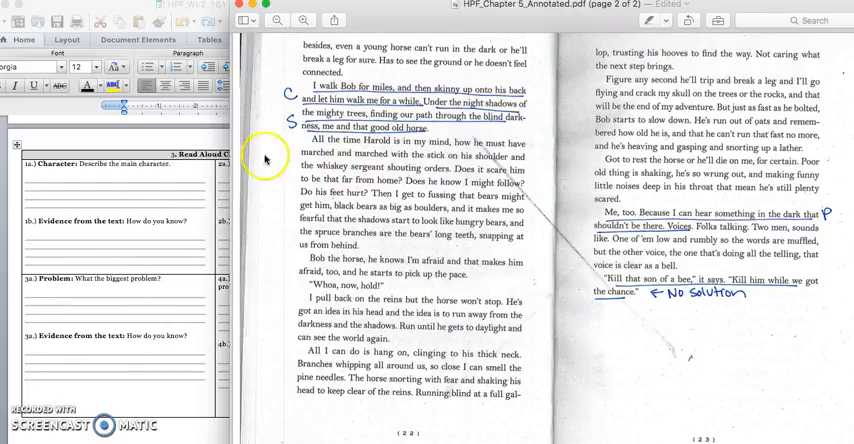
mouse_move(268, 128)
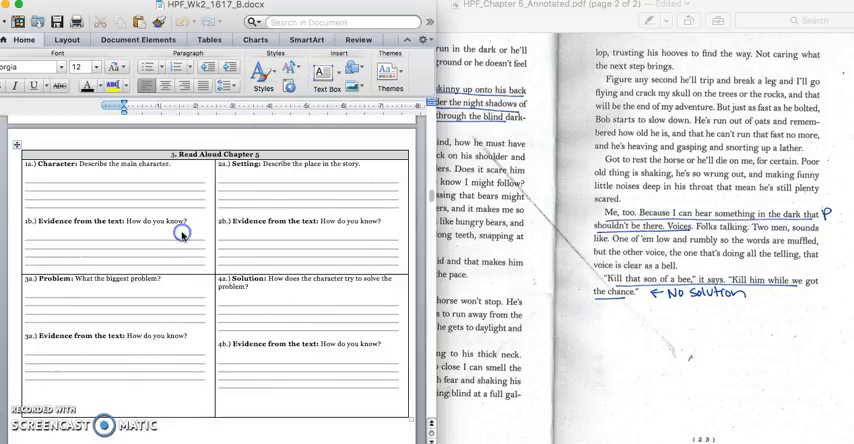
mouse_move(268, 212)
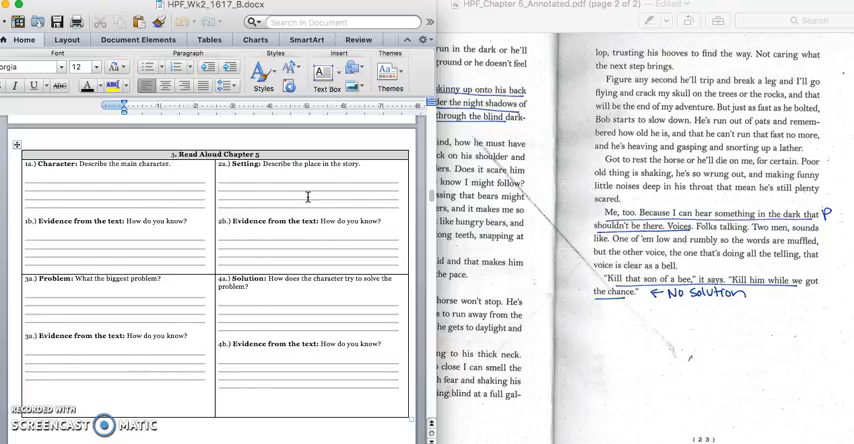
mouse_move(500, 244)
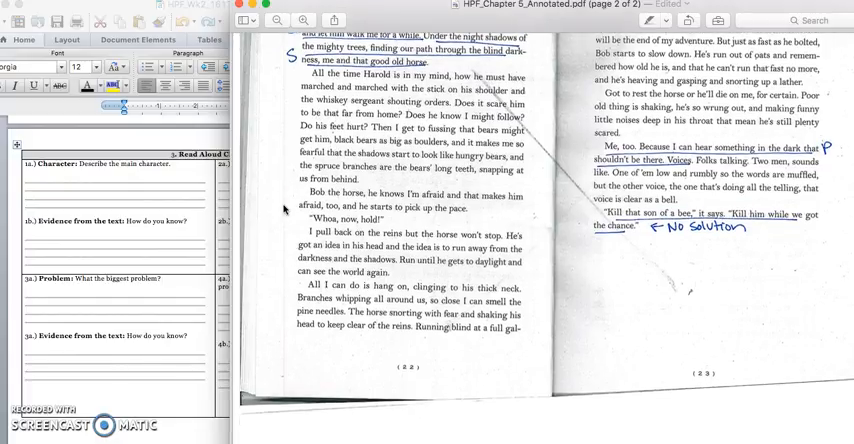
scroll("up", 3)
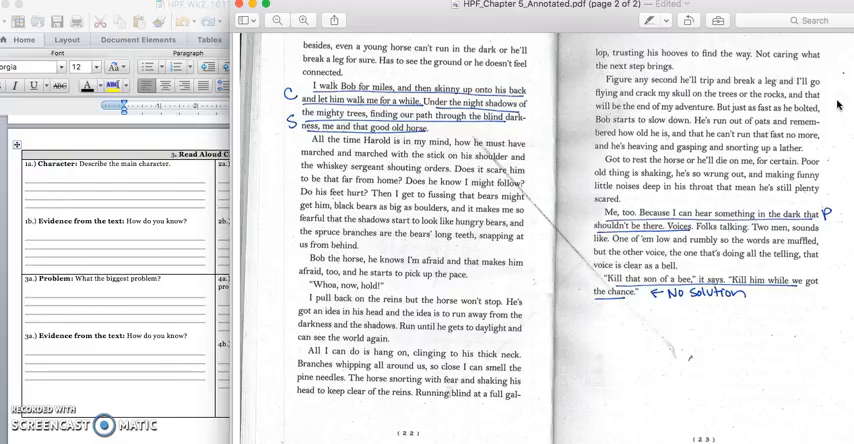
mouse_move(838, 108)
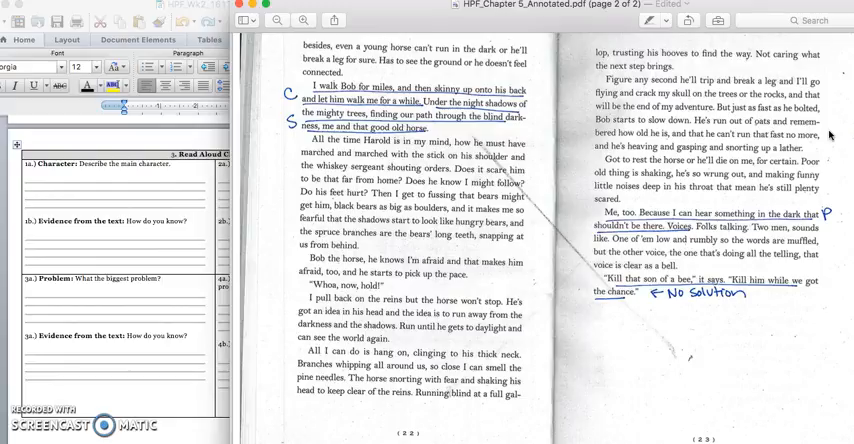
mouse_move(840, 160)
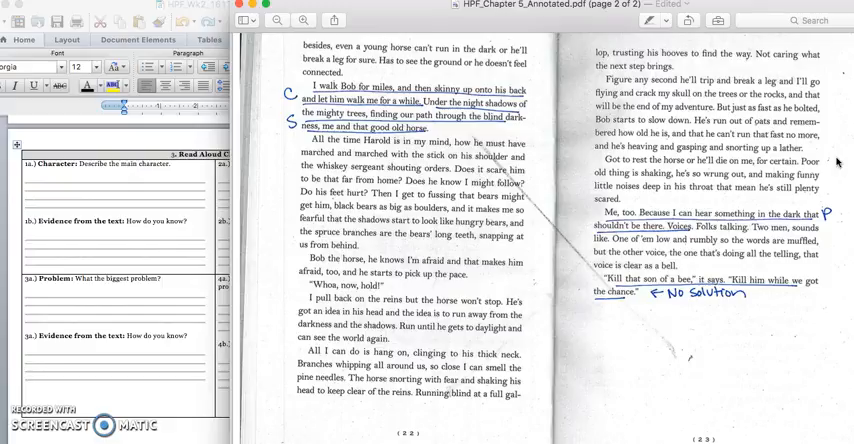
mouse_move(844, 254)
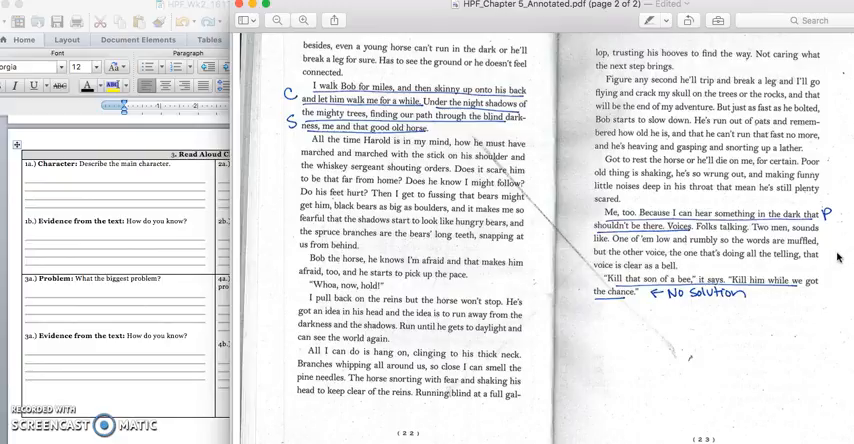
mouse_move(838, 298)
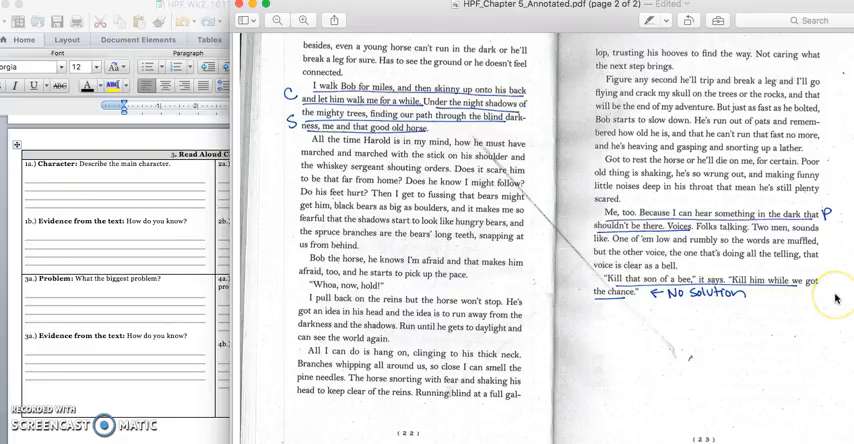
mouse_move(836, 298)
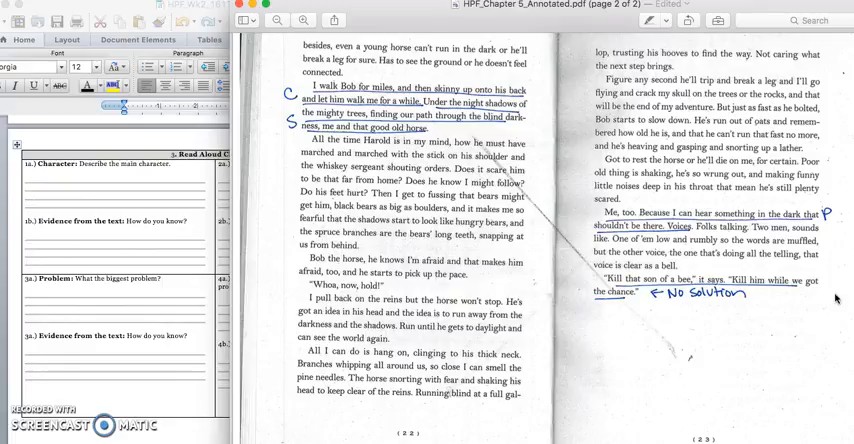